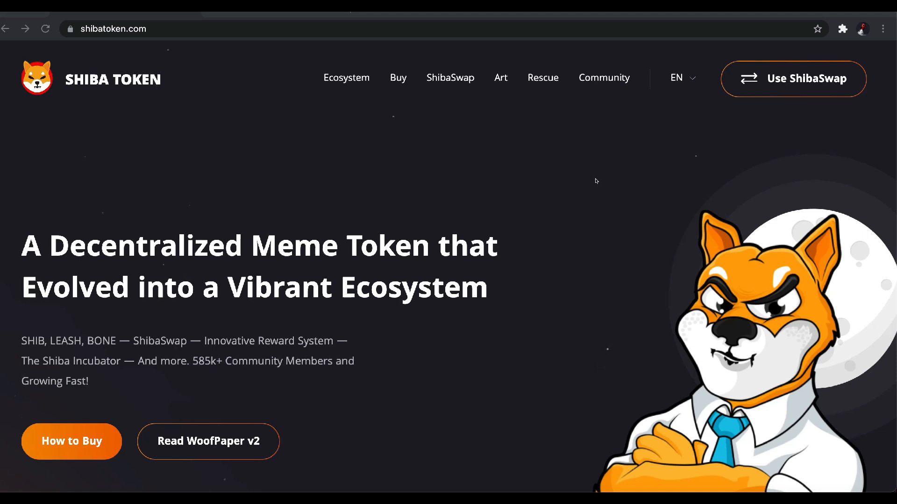
{"action": "mouse_move", "coordinate": [460, 200]}
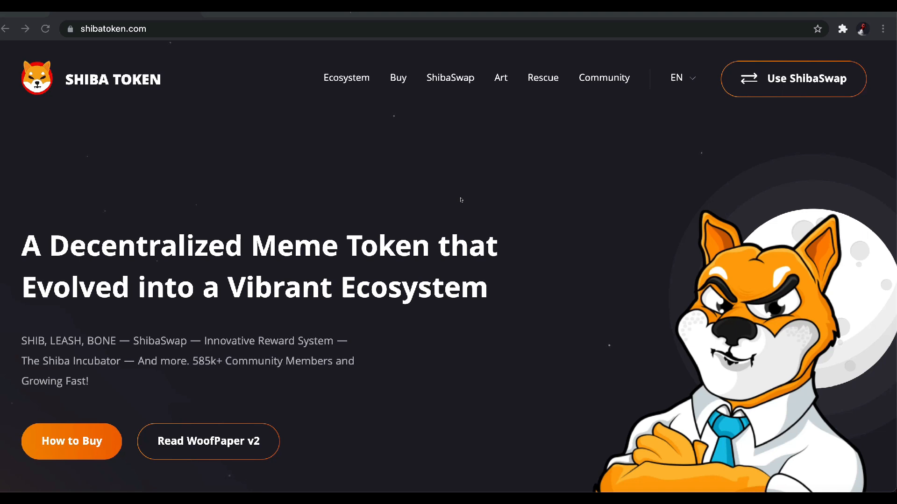
{"action": "mouse_move", "coordinate": [609, 185]}
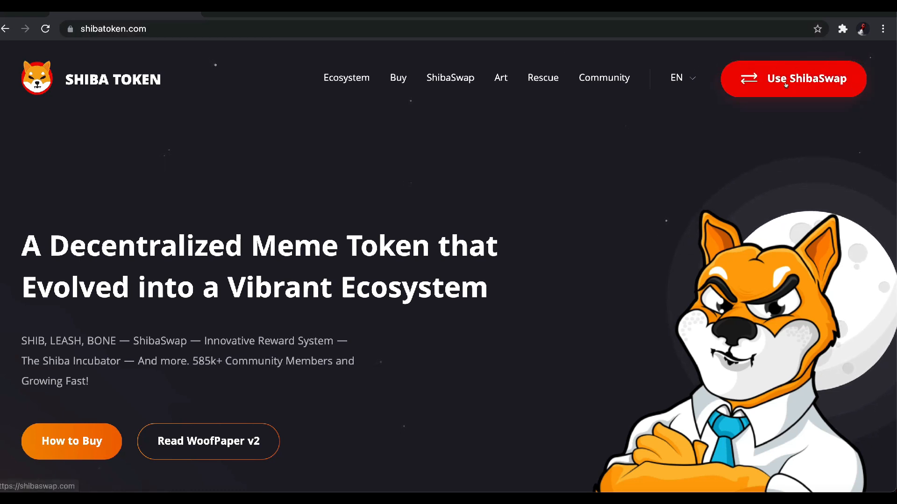
Step: Load shibaswap.com from the Shiba Token homepage's Use ShibaSwap button
{"action": "left_click", "coordinate": [793, 78]}
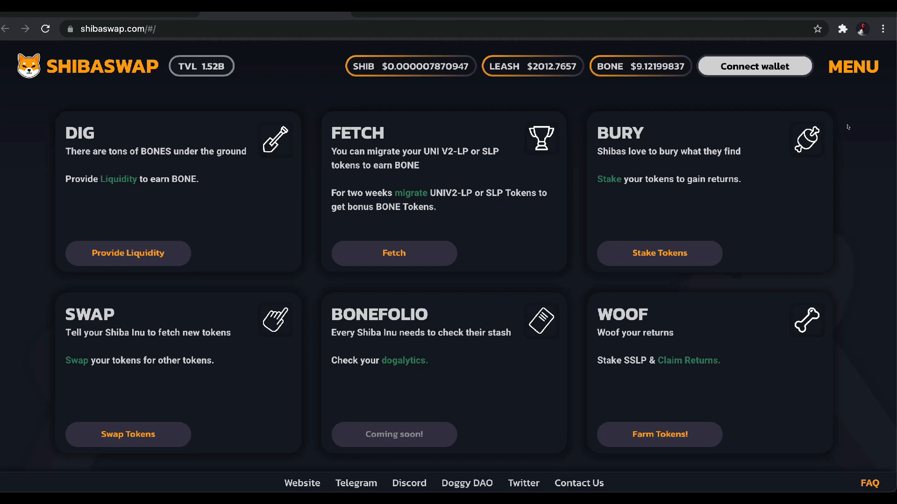
{"action": "mouse_move", "coordinate": [508, 68]}
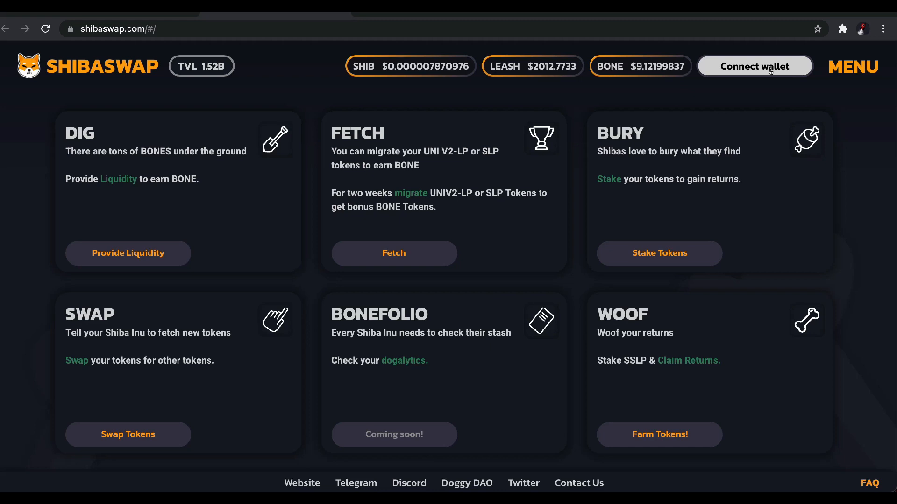
{"action": "left_click", "coordinate": [754, 65]}
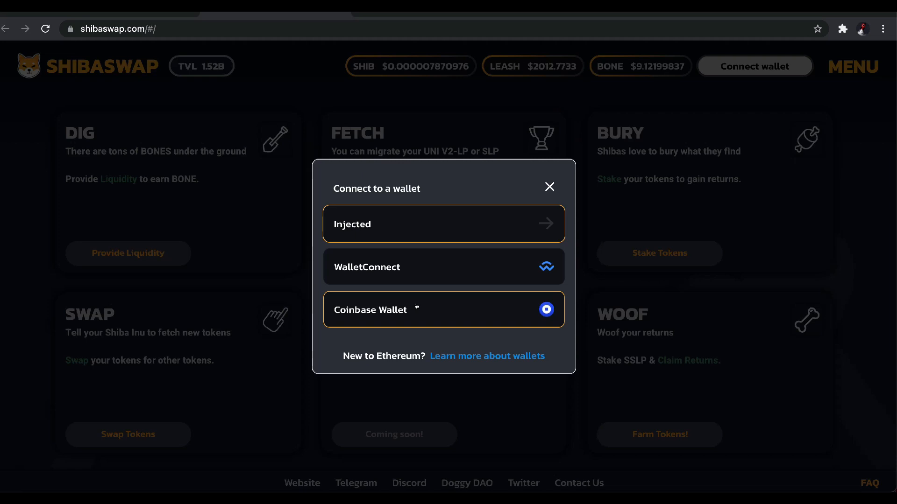
{"action": "mouse_move", "coordinate": [404, 256]}
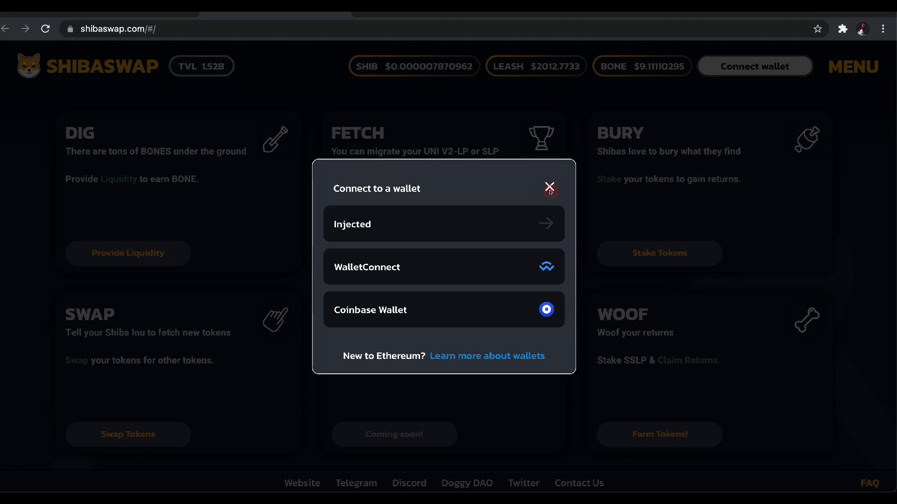
{"action": "left_click", "coordinate": [548, 186]}
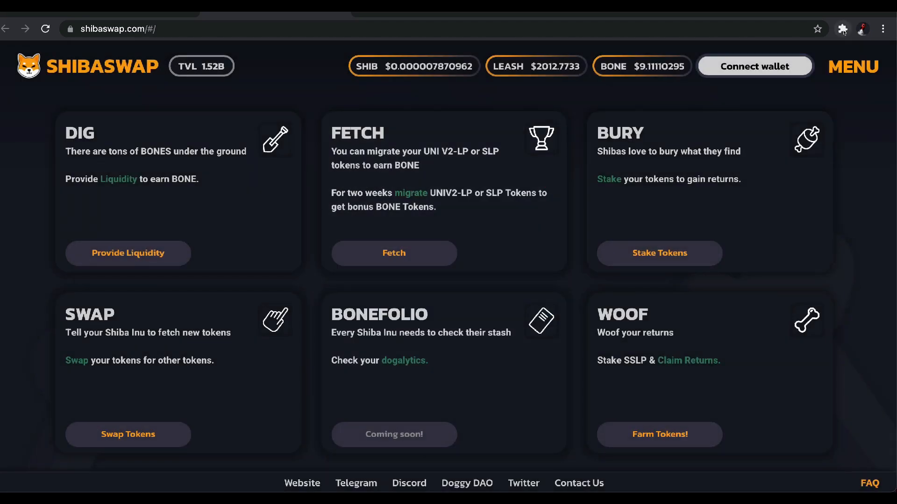
{"action": "mouse_move", "coordinate": [841, 29]}
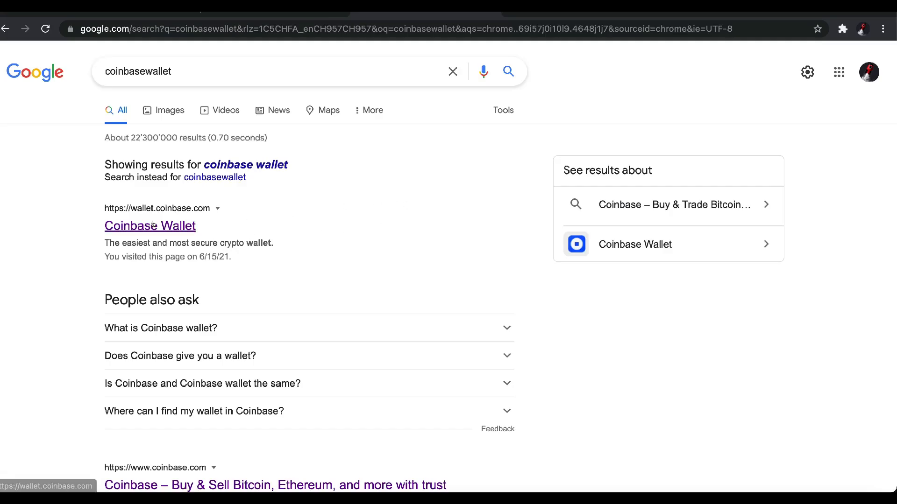
Step: Reach the Coinbase Wallet extension's Chrome Web Store listing via the Coinbase Wallet site
{"action": "left_click", "coordinate": [150, 226]}
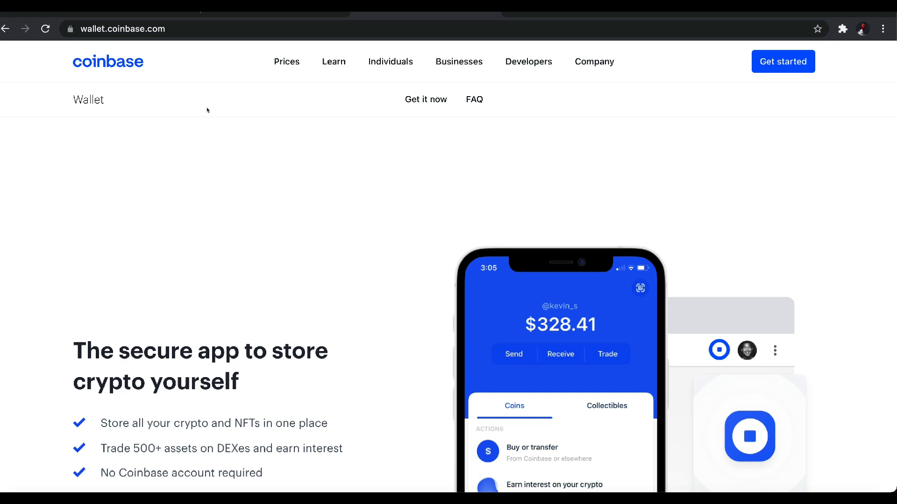
{"action": "scroll", "scroll_direction": "down", "scroll_amount": 3}
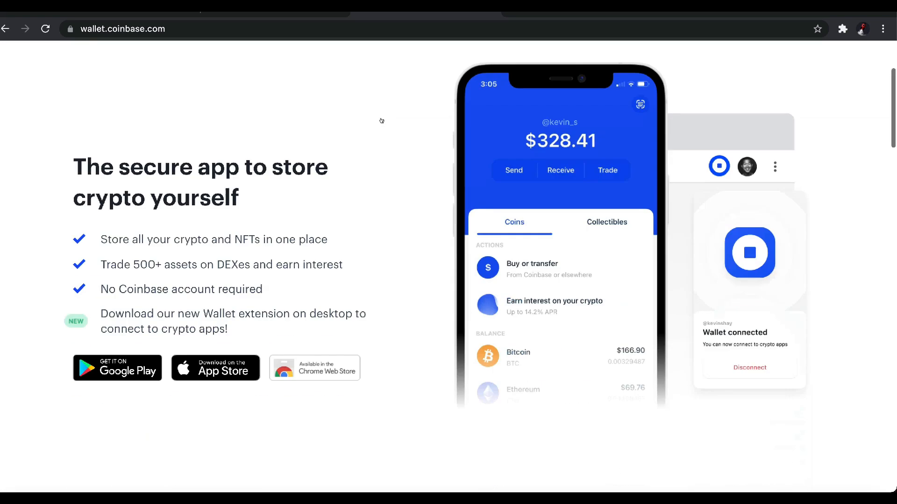
{"action": "scroll", "scroll_direction": "down", "scroll_amount": 3}
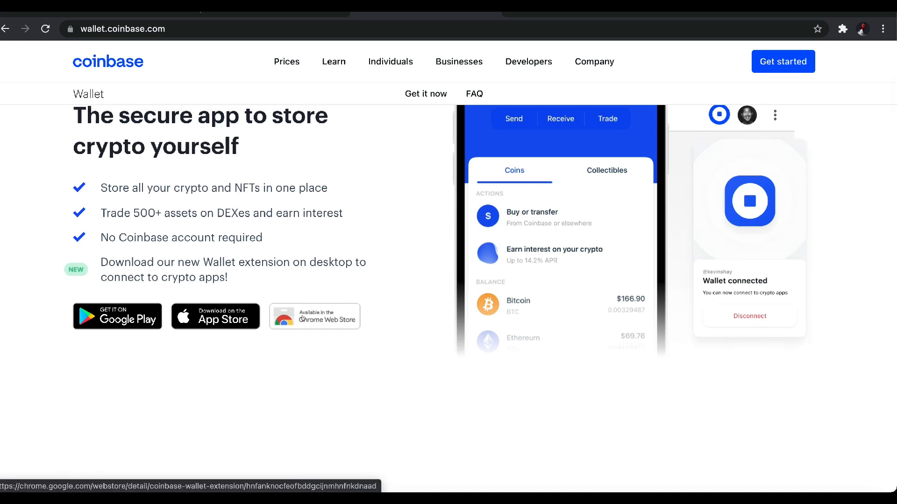
{"action": "left_click", "coordinate": [314, 316]}
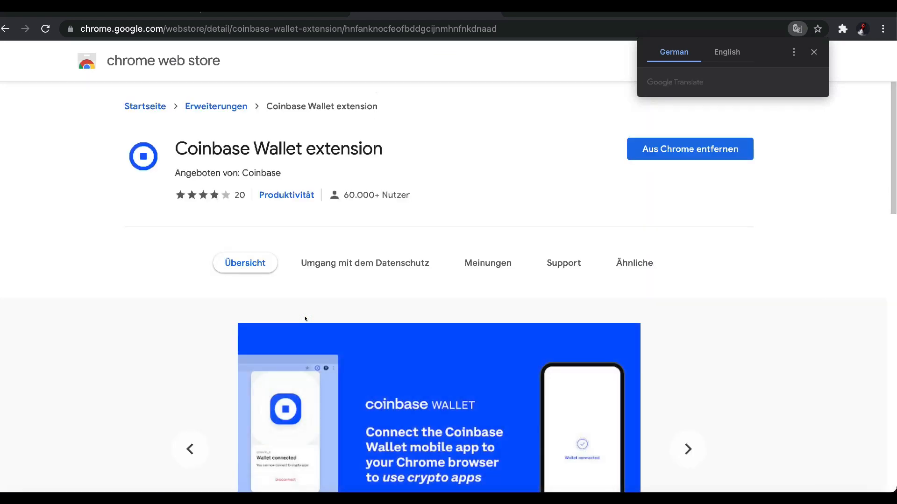
{"action": "mouse_move", "coordinate": [167, 137]}
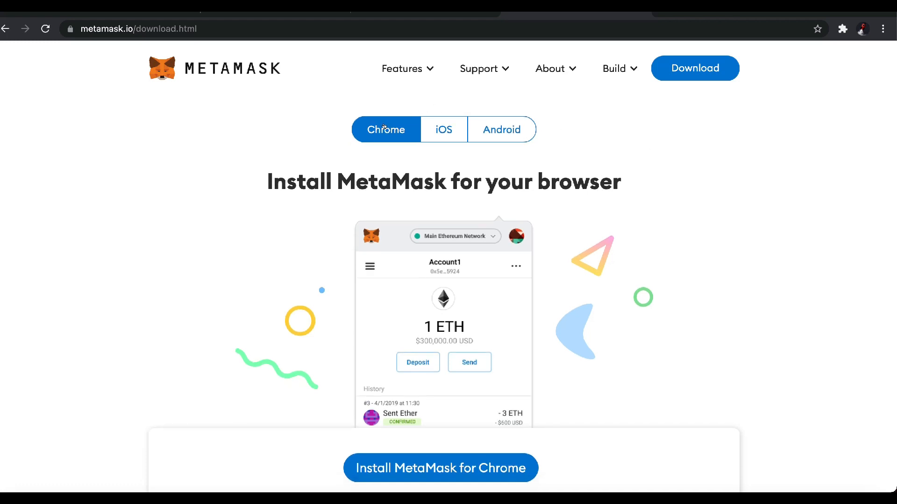
Step: Bring up MetaMask's Chrome Web Store listing from its download page
{"action": "scroll", "scroll_direction": "down", "scroll_amount": 3}
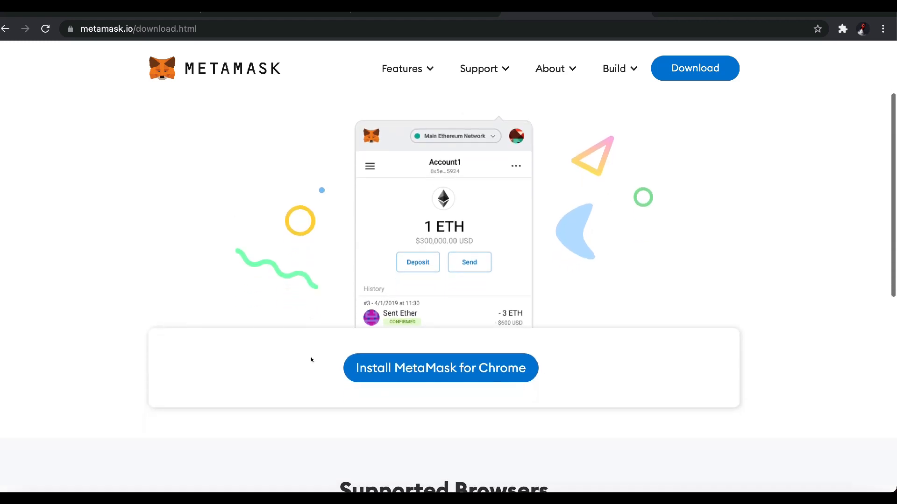
{"action": "left_click", "coordinate": [439, 368]}
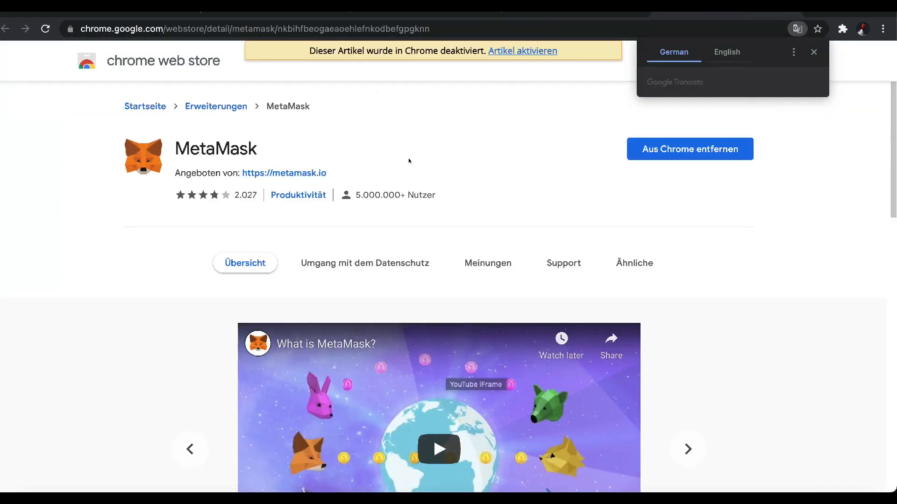
{"action": "mouse_move", "coordinate": [564, 179]}
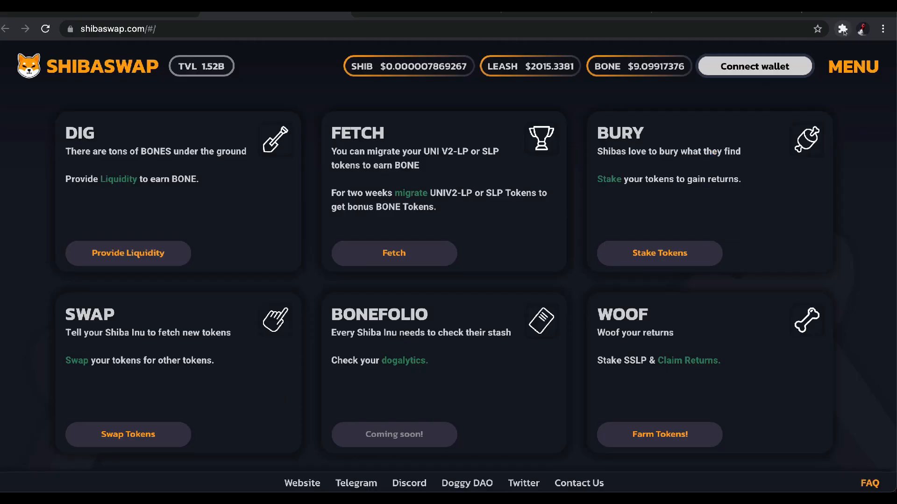
Step: Enable MetaMask on Chrome's extensions management page, next to Coinbase Wallet
{"action": "left_click", "coordinate": [842, 29]}
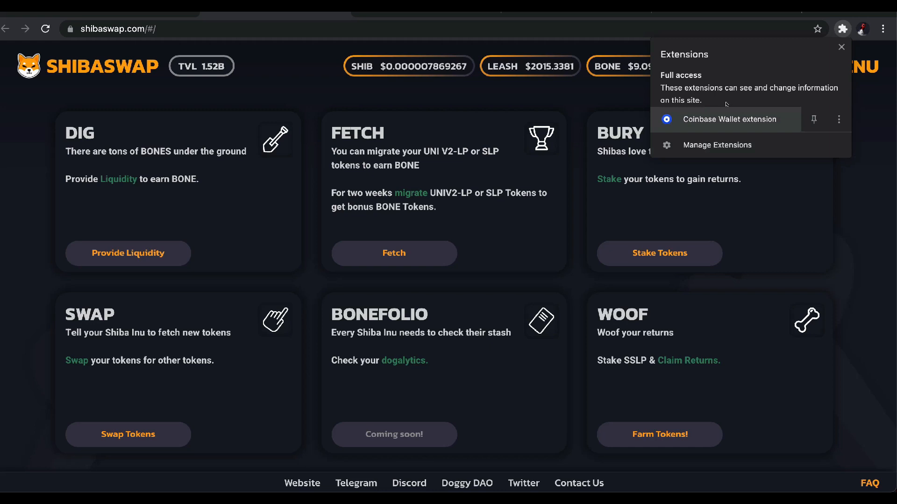
{"action": "mouse_move", "coordinate": [729, 118]}
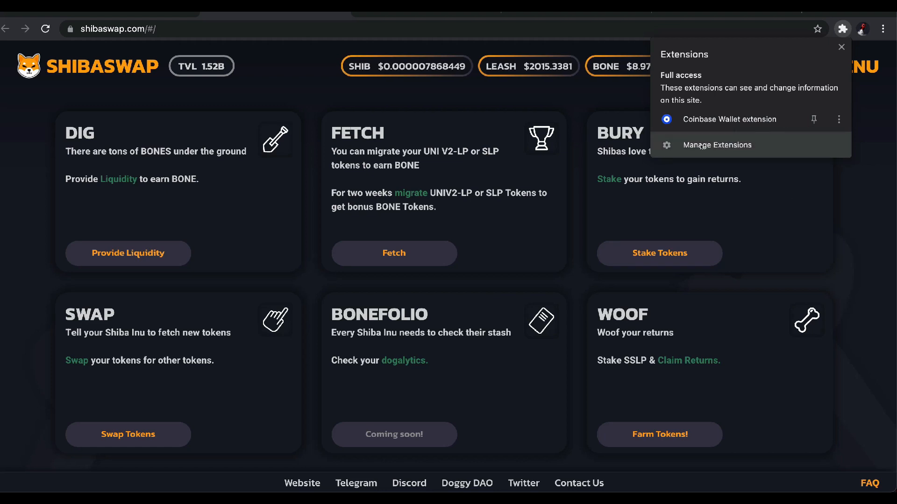
{"action": "left_click", "coordinate": [716, 145]}
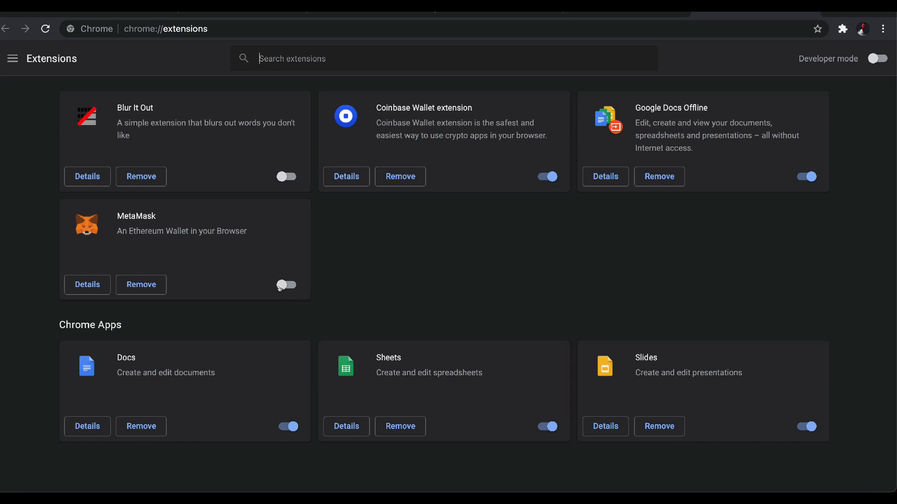
{"action": "left_click", "coordinate": [286, 285]}
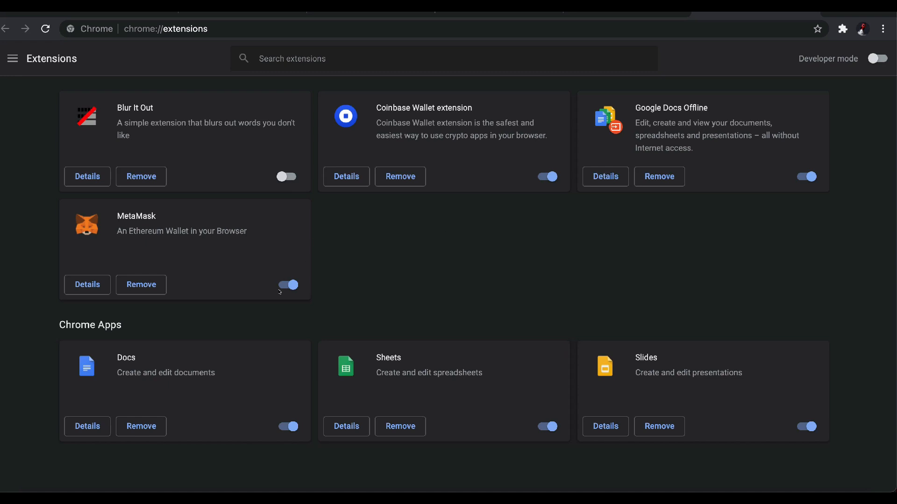
{"action": "mouse_move", "coordinate": [366, 272]}
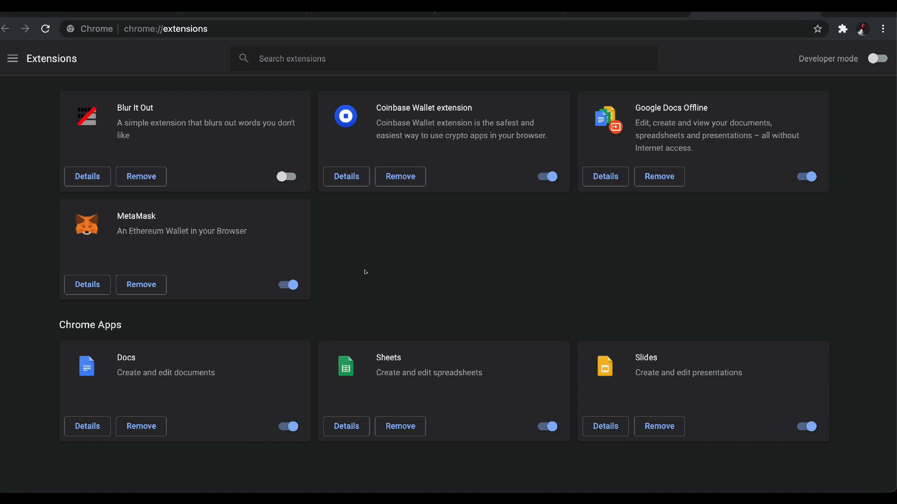
{"action": "left_click", "coordinate": [842, 29]}
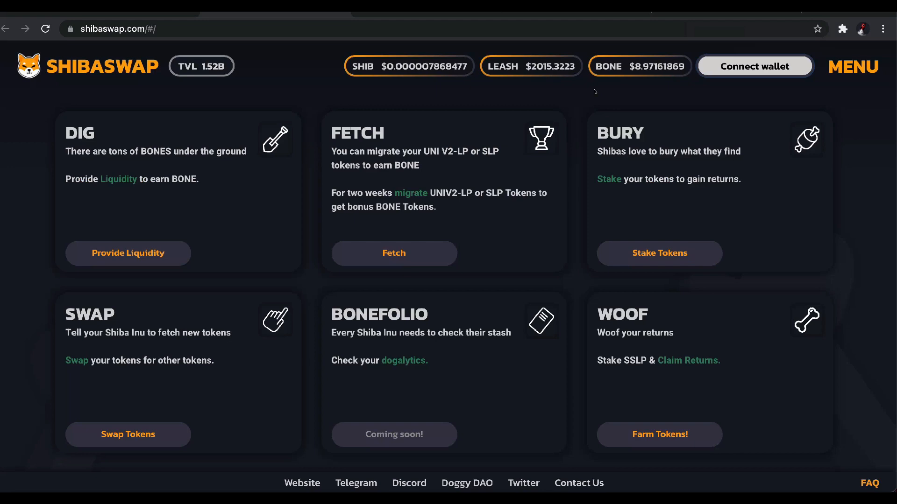
{"action": "mouse_move", "coordinate": [867, 153]}
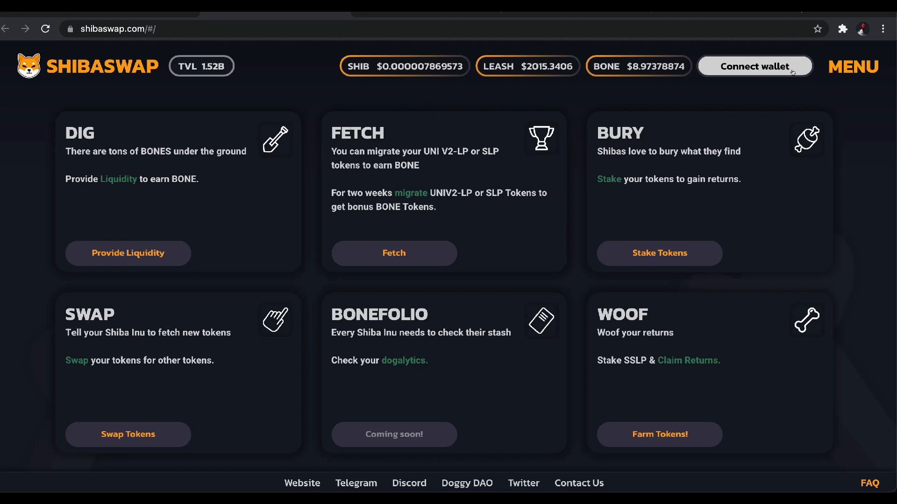
Step: Connect the phone's MetaMask wallet via WalletConnect, approving the request so Account 1 is linked
{"action": "left_click", "coordinate": [755, 67]}
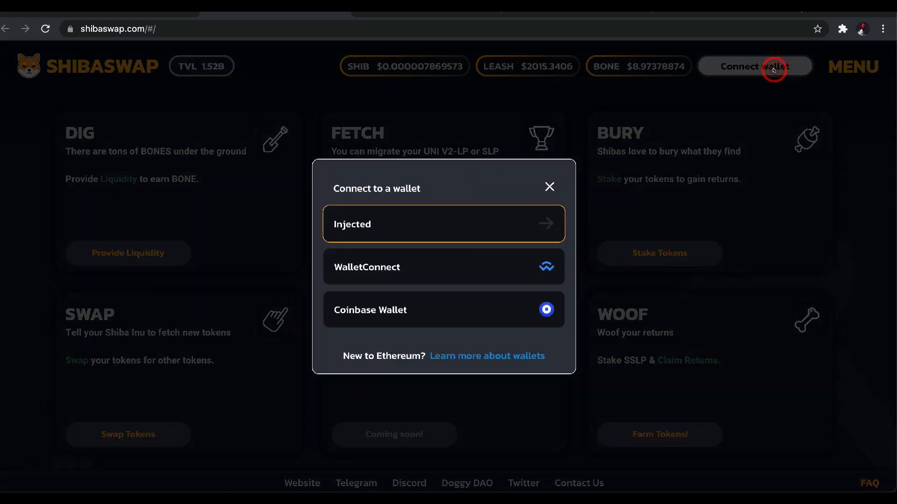
{"action": "mouse_move", "coordinate": [414, 269]}
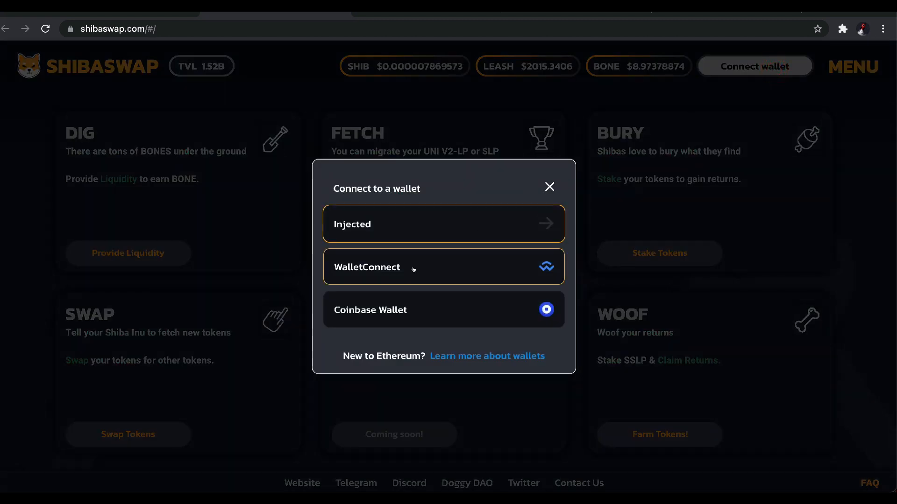
{"action": "left_click", "coordinate": [442, 267]}
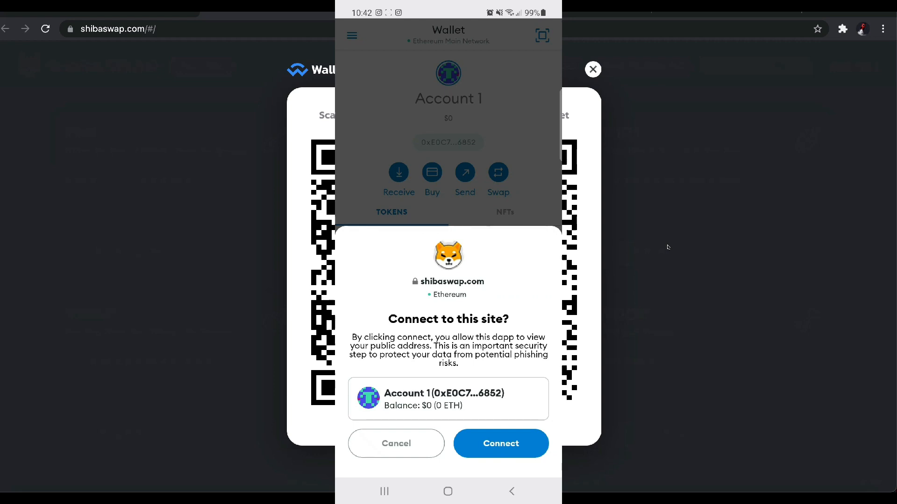
{"action": "left_click", "coordinate": [501, 443]}
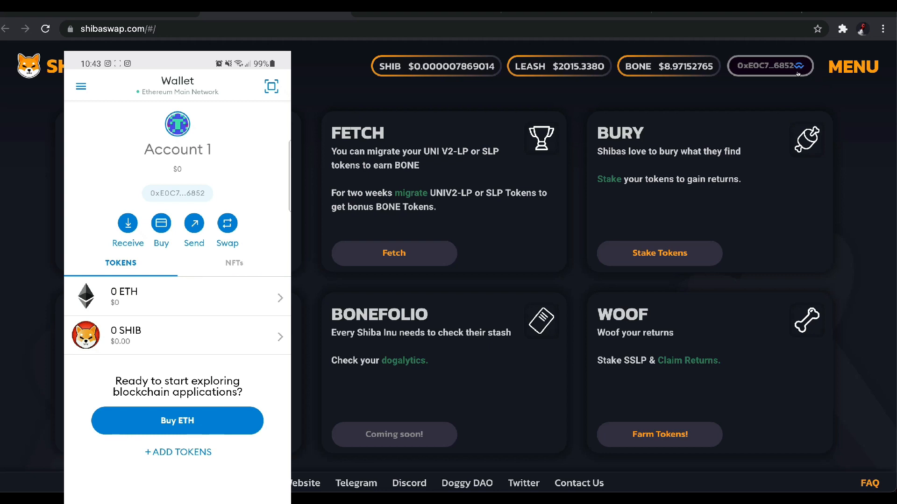
Step: Change the connected wallet to Coinbase Wallet, granting permissions so its account address shows as connected
{"action": "left_click", "coordinate": [770, 66]}
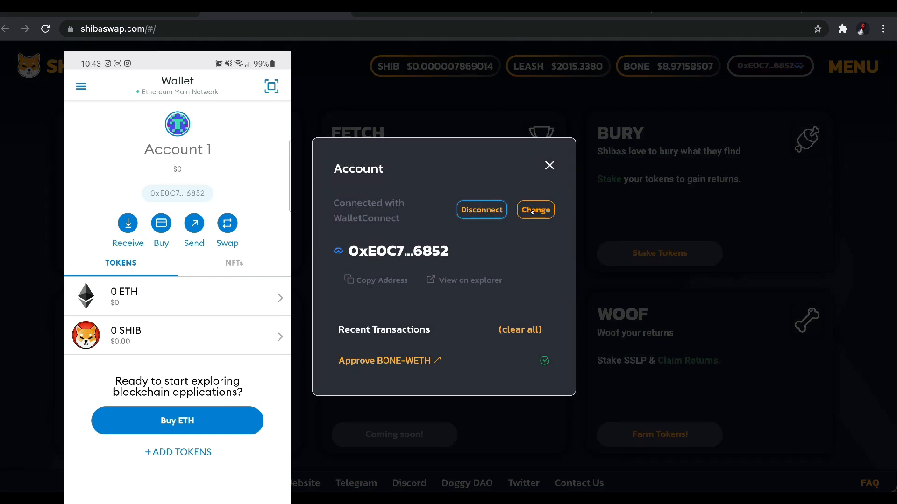
{"action": "left_click", "coordinate": [534, 209]}
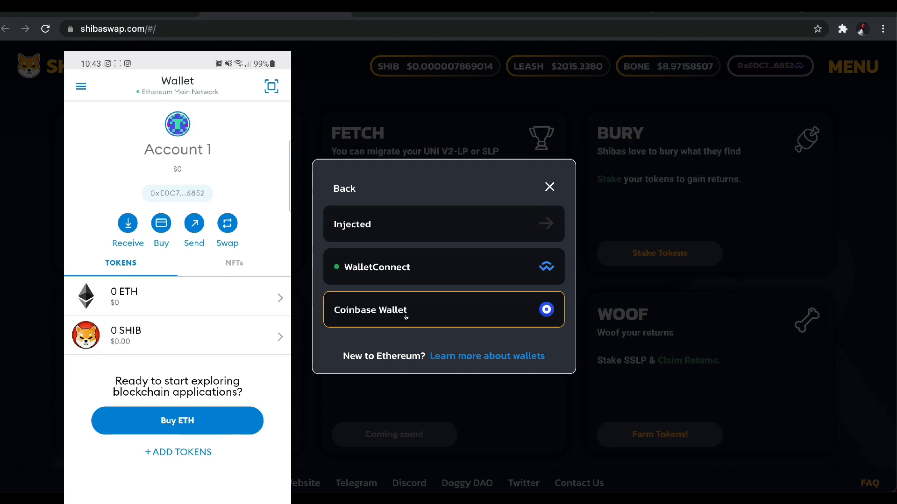
{"action": "left_click", "coordinate": [443, 310]}
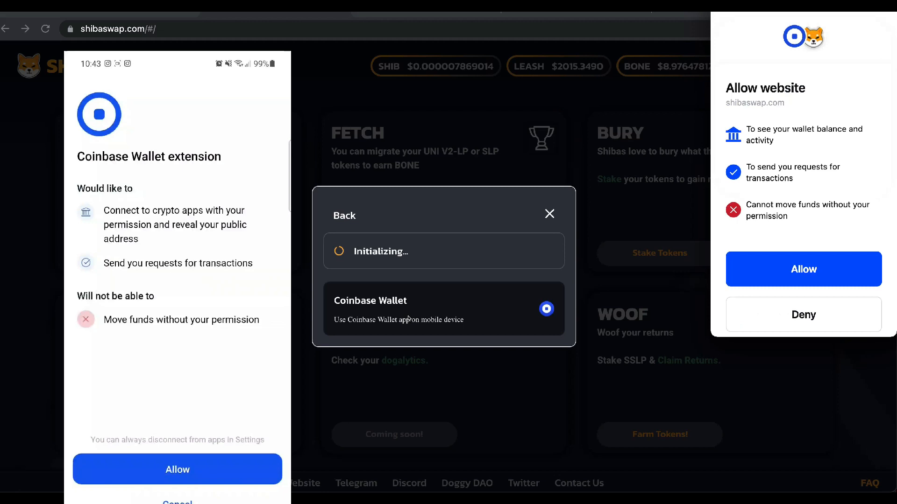
{"action": "left_click", "coordinate": [176, 469]}
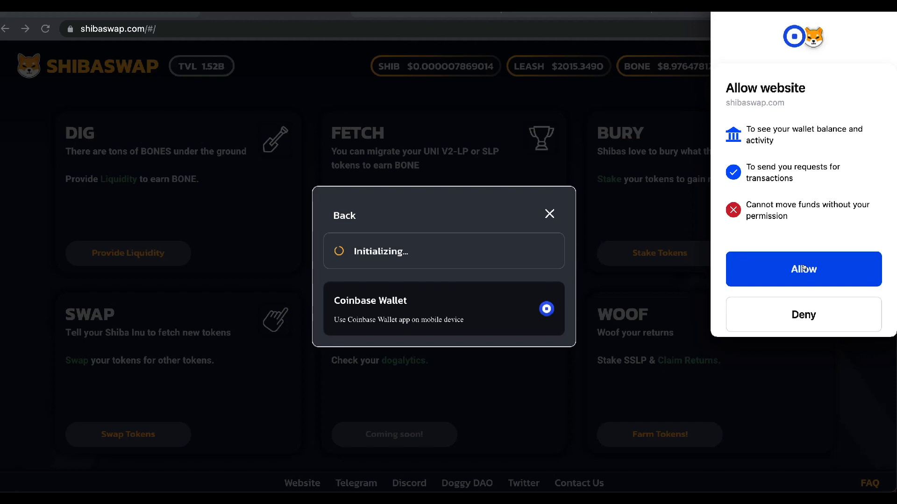
{"action": "left_click", "coordinate": [803, 269]}
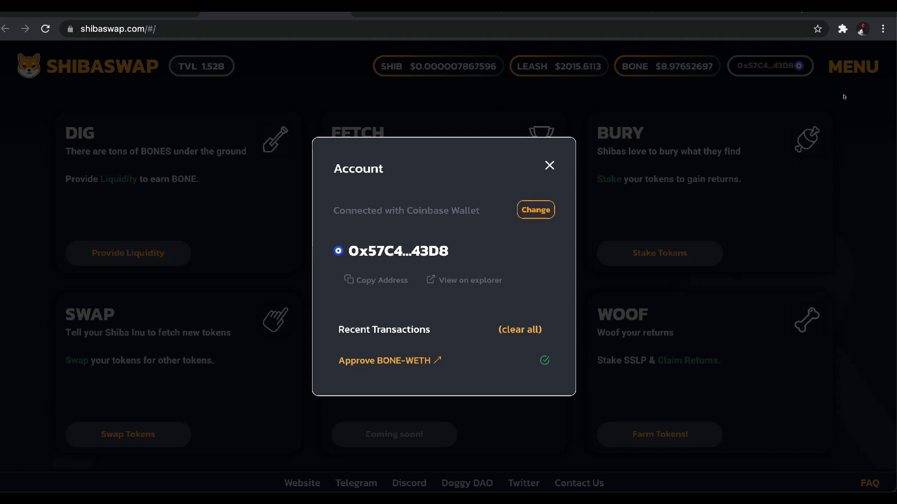
Step: Disable MetaMask on Chrome's extensions page while Coinbase Wallet stays connected
{"action": "left_click", "coordinate": [548, 166]}
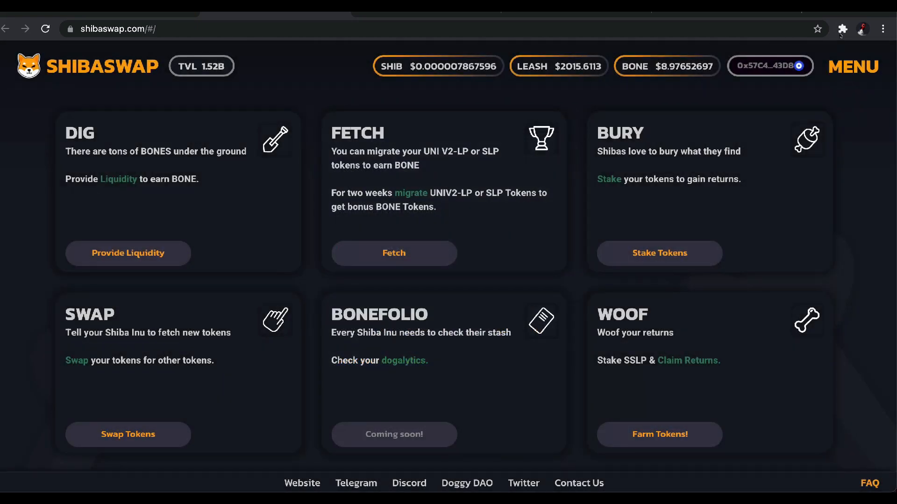
{"action": "left_click", "coordinate": [841, 29]}
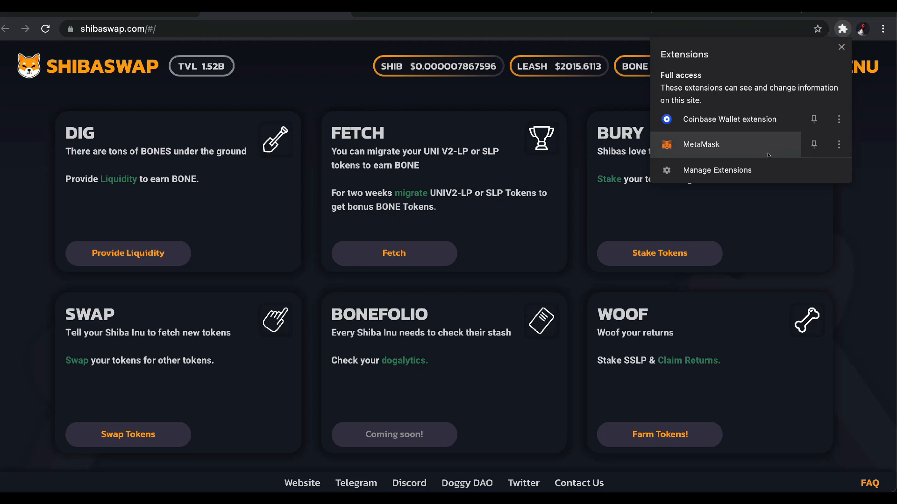
{"action": "left_click", "coordinate": [716, 170]}
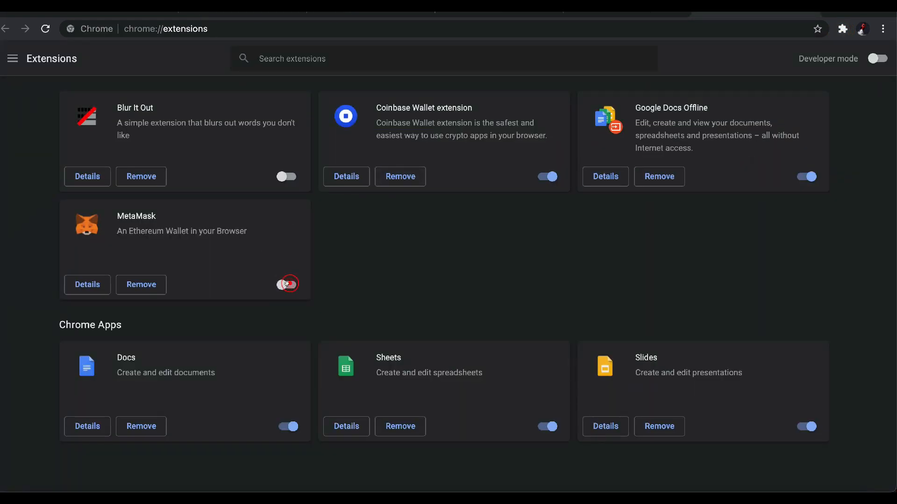
{"action": "left_click", "coordinate": [287, 285]}
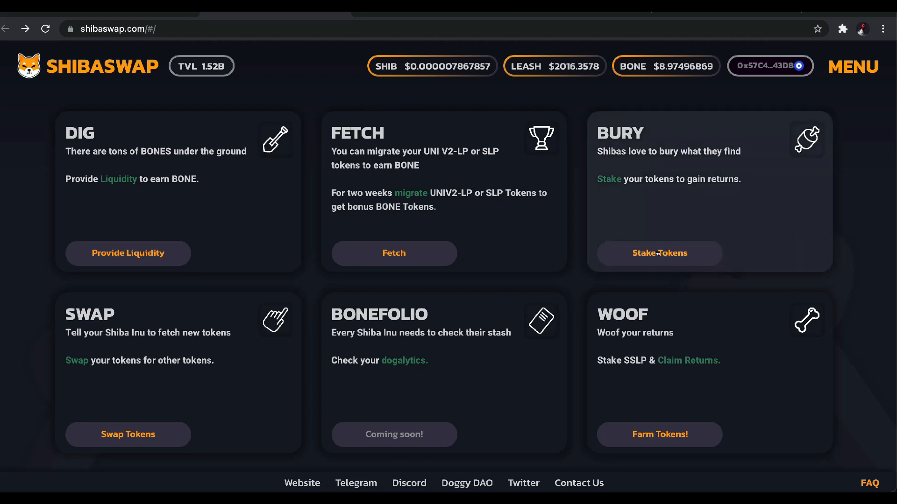
Step: Reach the Bury Shib staking page from the BURY card, showing about 34.05 tokens available
{"action": "left_click", "coordinate": [659, 253]}
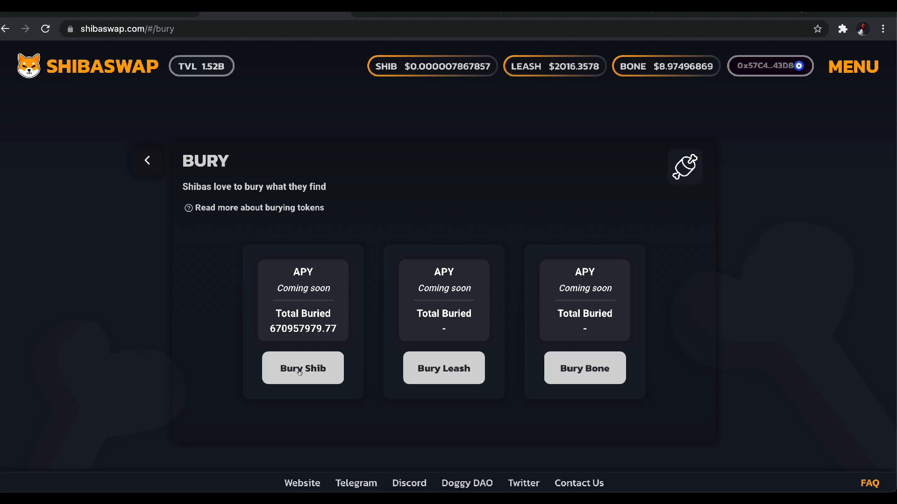
{"action": "left_click", "coordinate": [302, 368]}
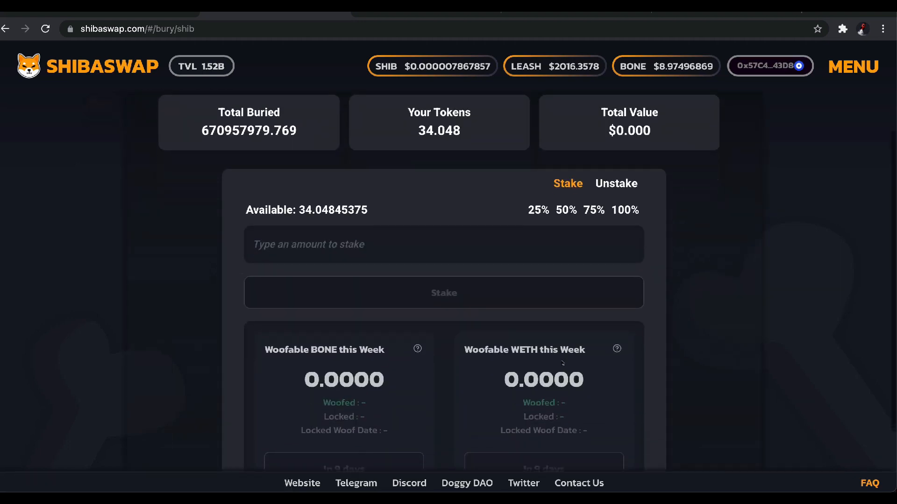
{"action": "scroll", "scroll_direction": "down", "scroll_amount": 3}
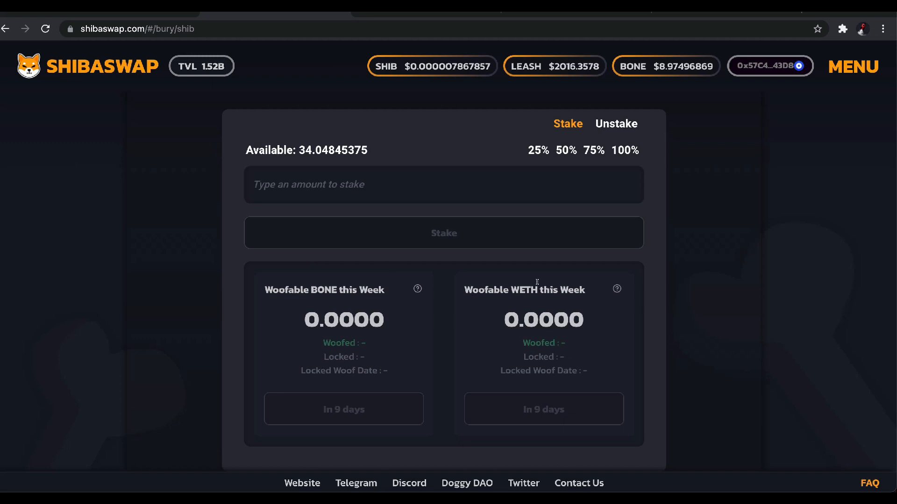
{"action": "mouse_move", "coordinate": [726, 264]}
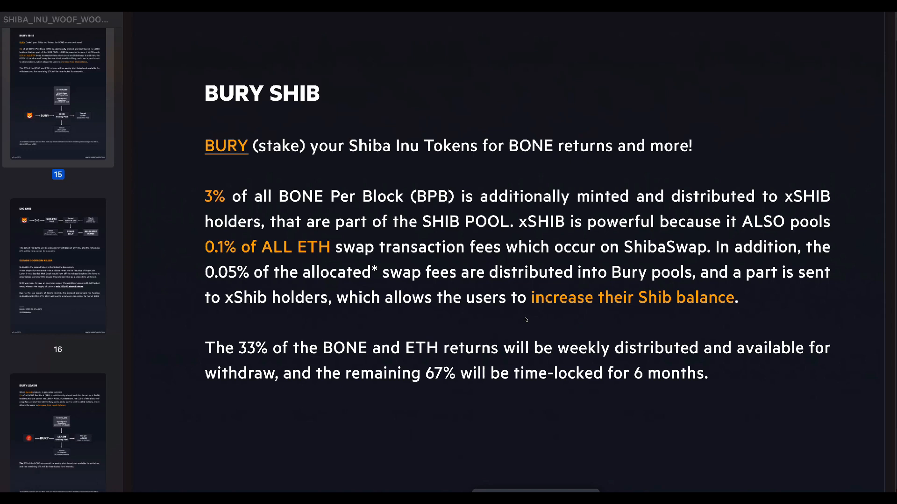
{"action": "mouse_move", "coordinate": [477, 293]}
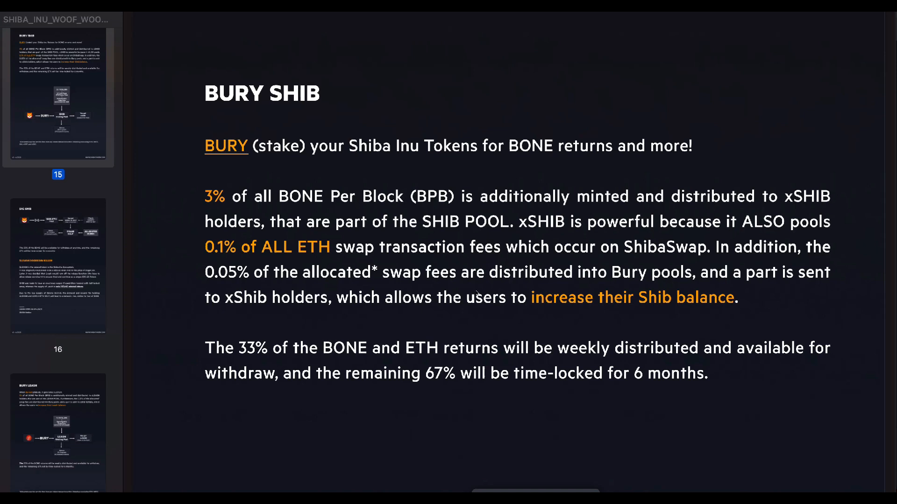
{"action": "mouse_move", "coordinate": [697, 213]}
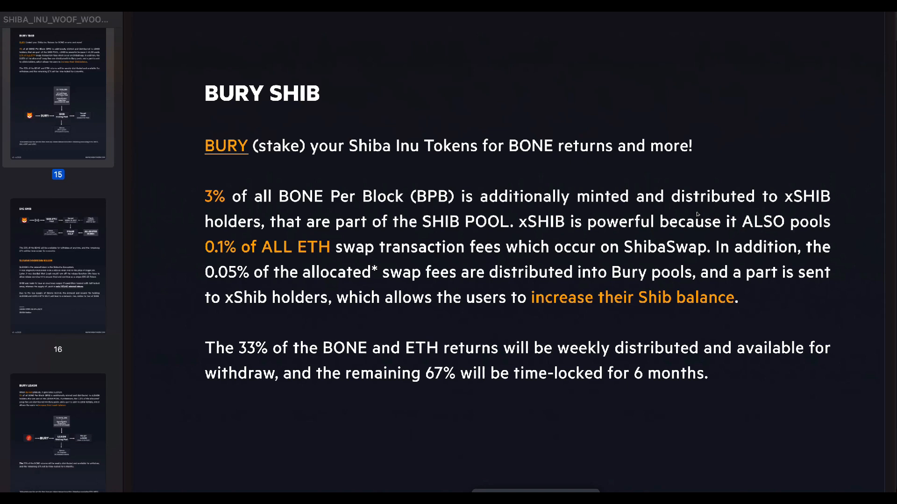